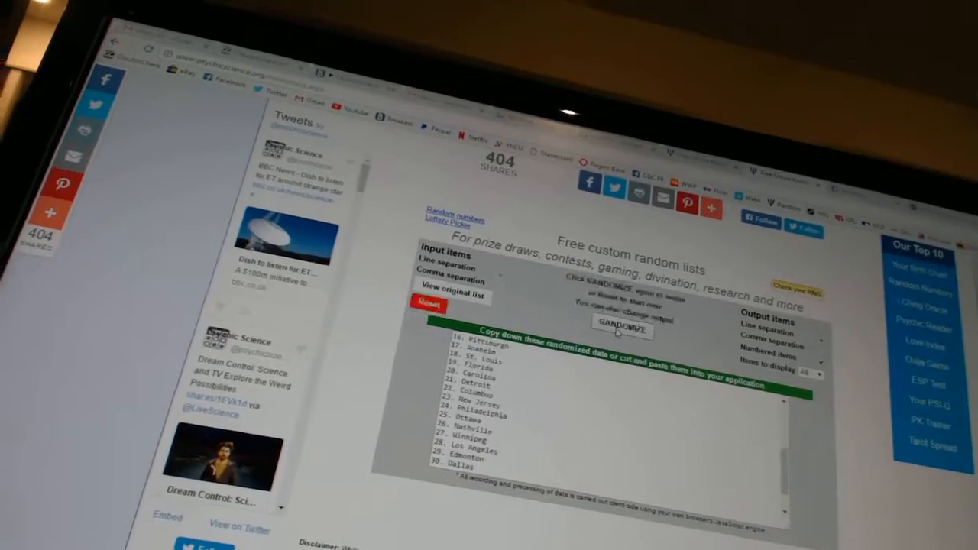
# Paste the thirty randomized NHL team names, ending with Rangers, beside the participant names.
pyautogui.click(621, 330)
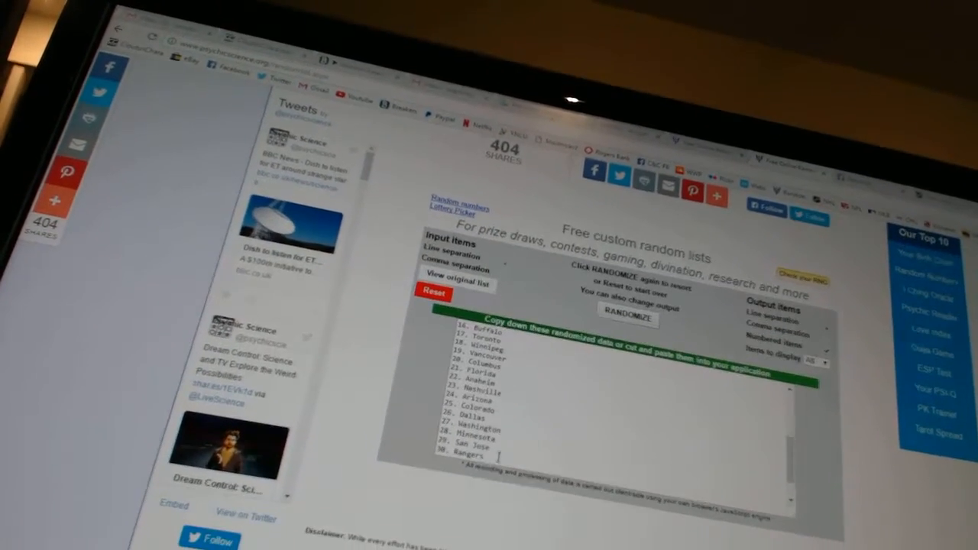
pyautogui.click(629, 321)
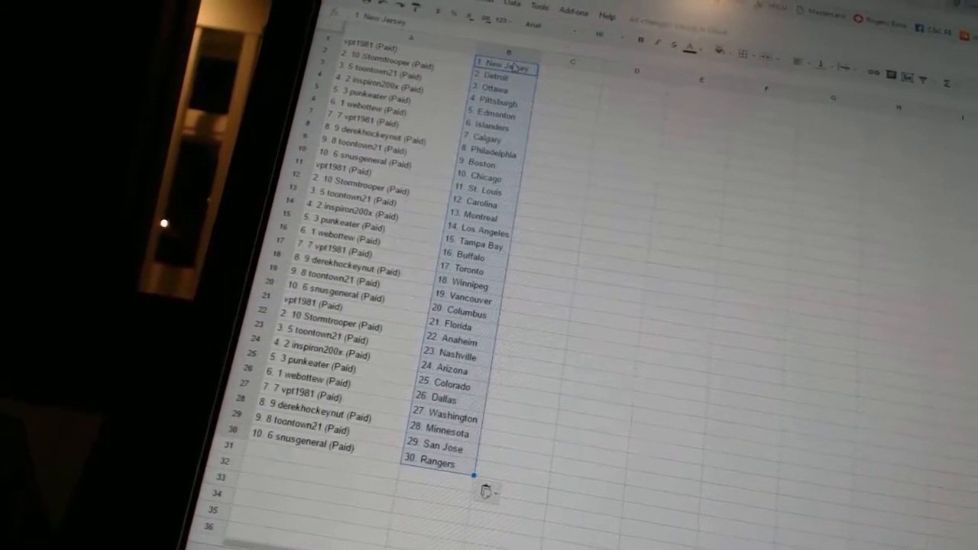
pyautogui.scroll(-3)
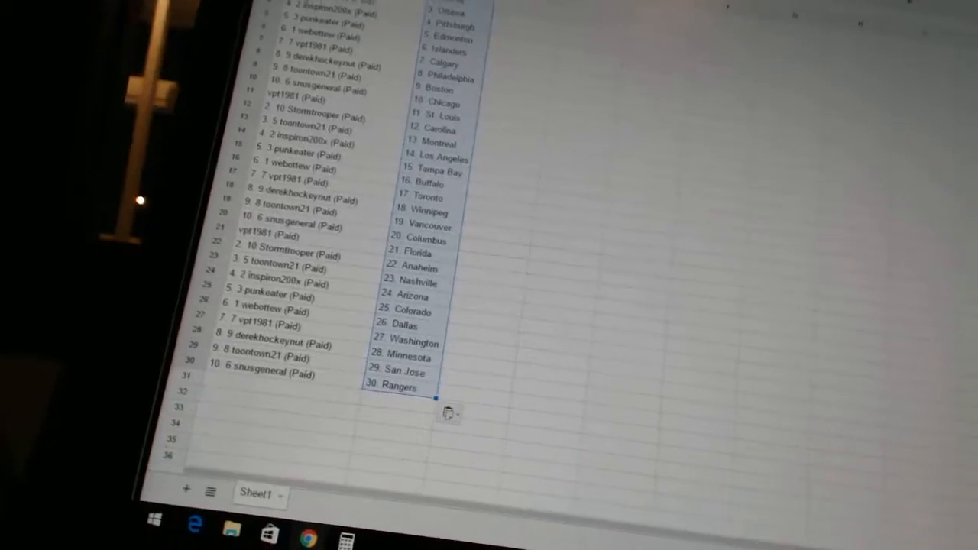